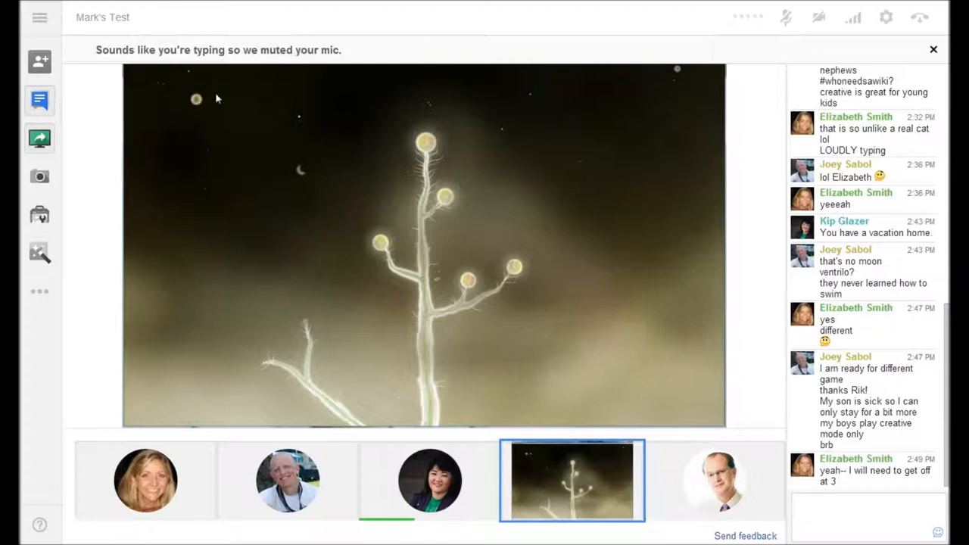
pyautogui.moveTo(280, 316)
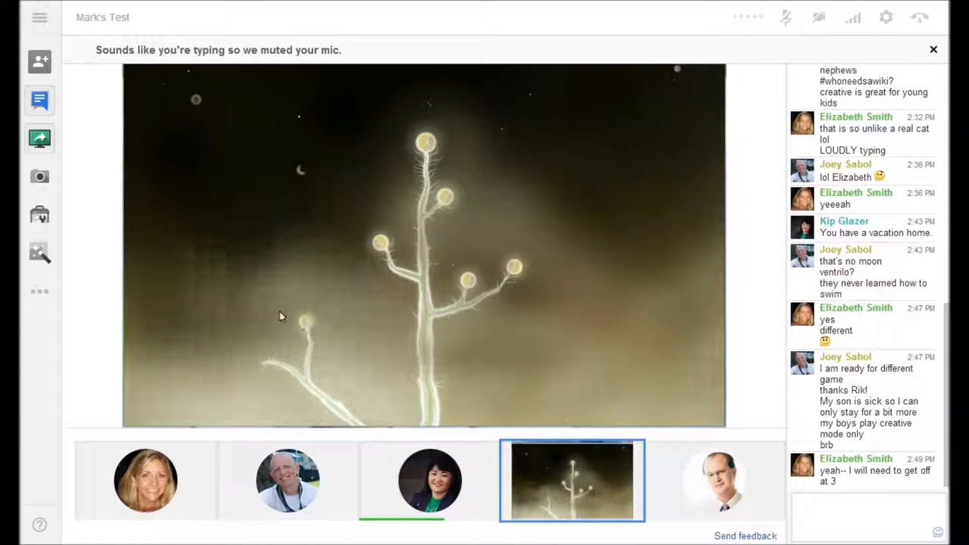